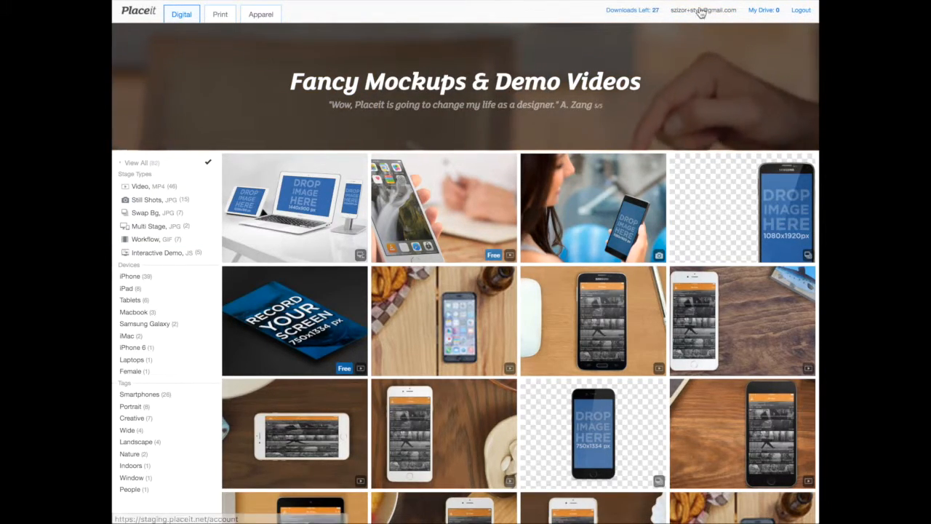
# Go to My Account via the account email link, showing 27 high-res downloads left and invoices
pyautogui.click(702, 8)
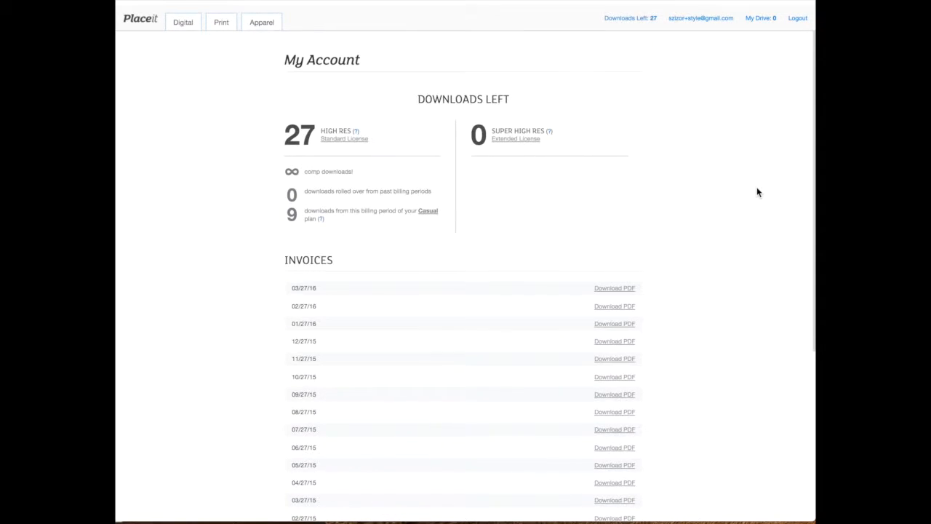
# Scroll My Account down to the Account & Payment Information section with email, password and card fields
pyautogui.scroll(-3)
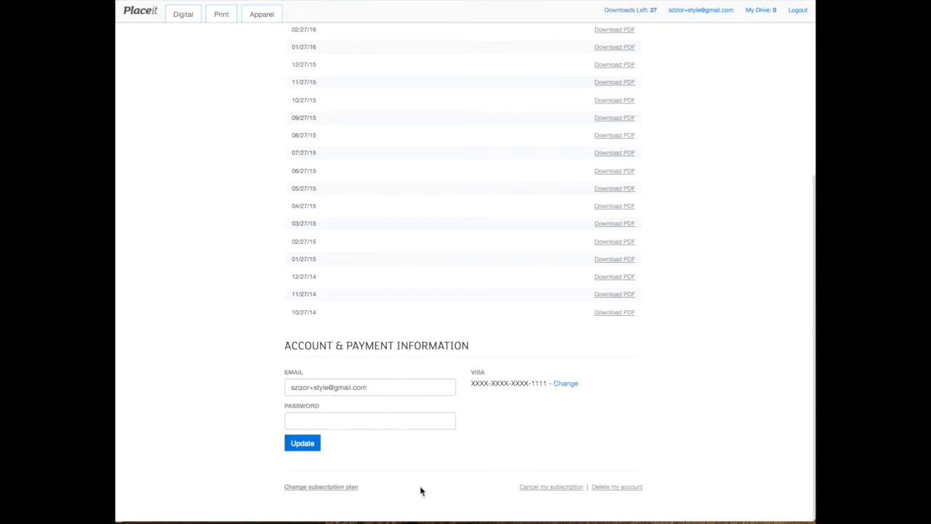
pyautogui.moveTo(763, 404)
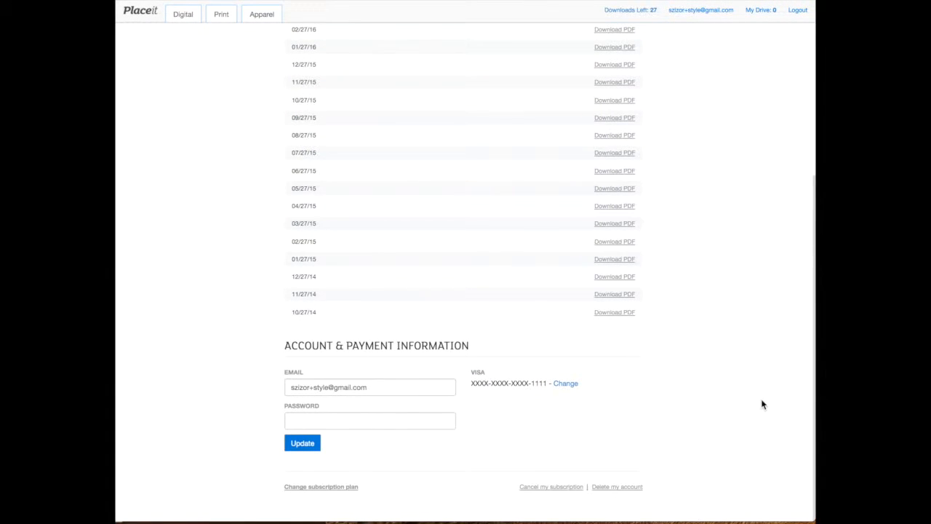
pyautogui.moveTo(550, 486)
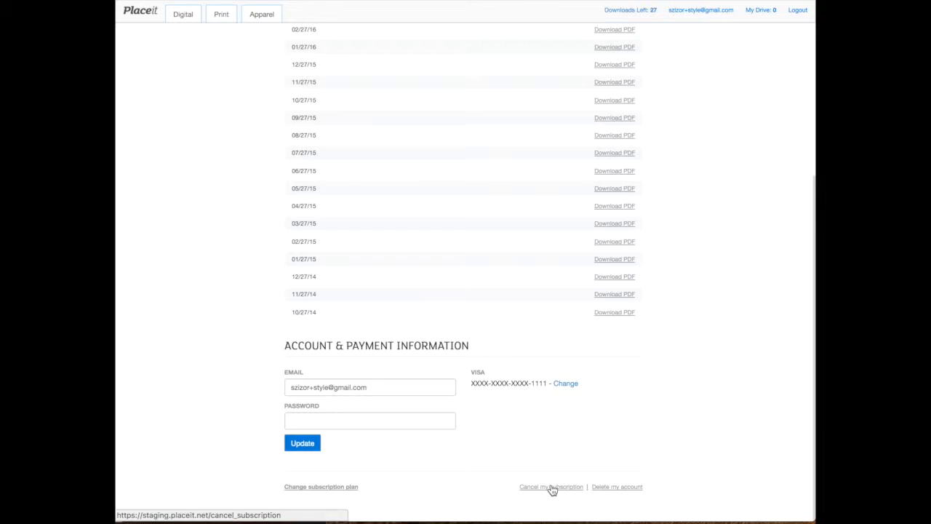
# Follow 'Cancel my subscription' to the page offering a 2-month pause, downgrade or cancellation
pyautogui.click(550, 486)
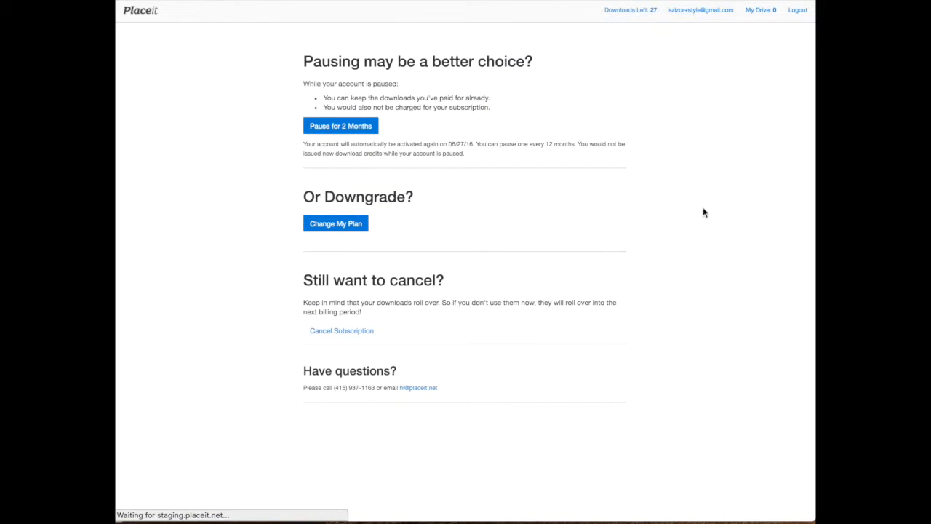
pyautogui.moveTo(468, 82)
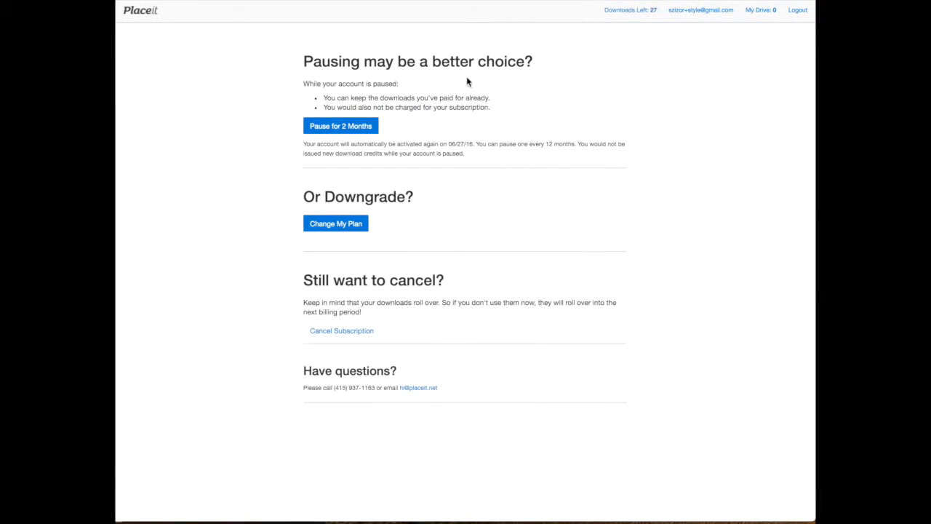
pyautogui.moveTo(664, 128)
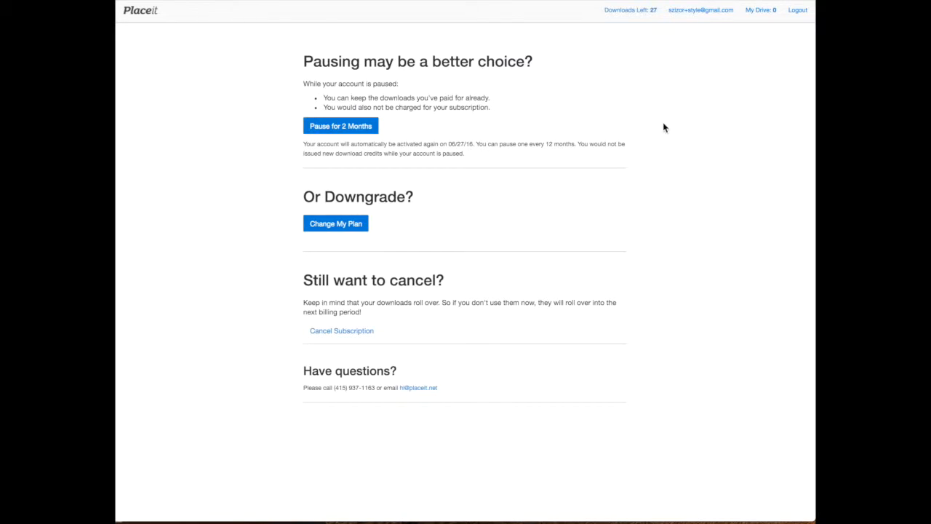
pyautogui.moveTo(451, 125)
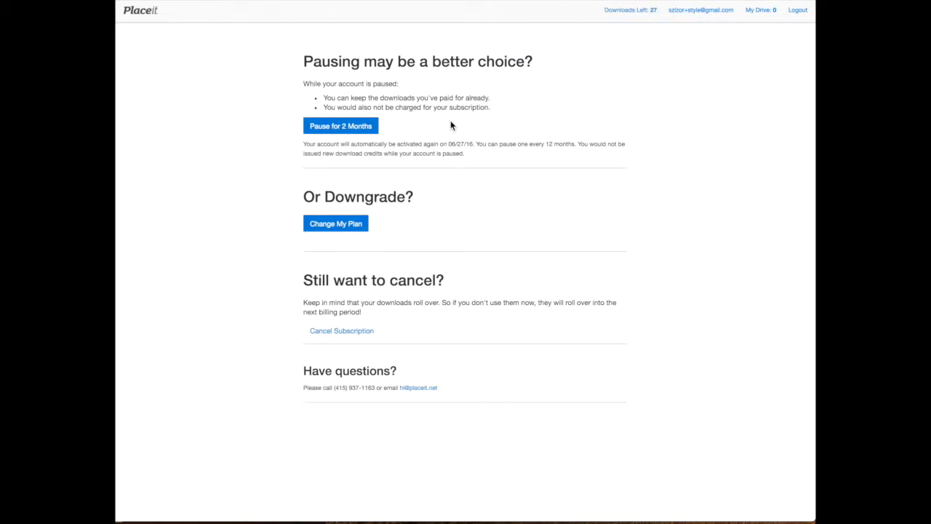
pyautogui.moveTo(425, 143)
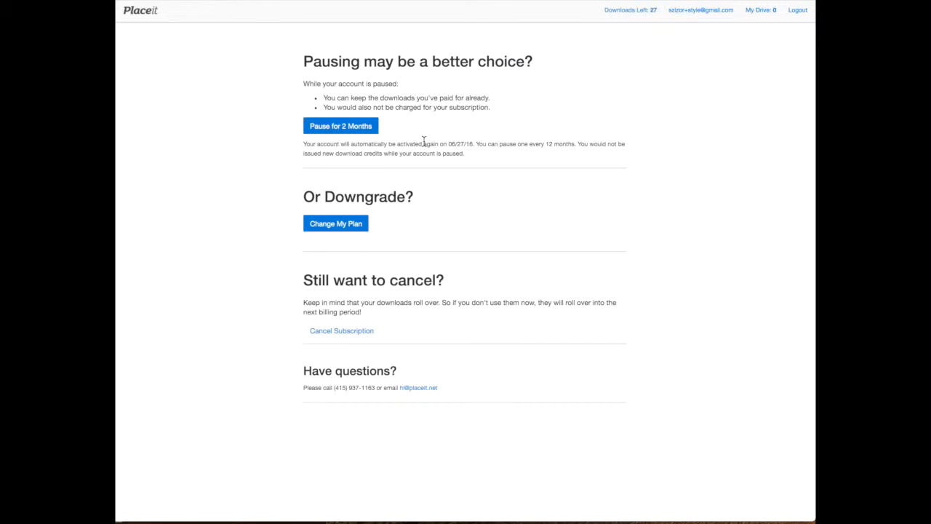
pyautogui.moveTo(303, 145)
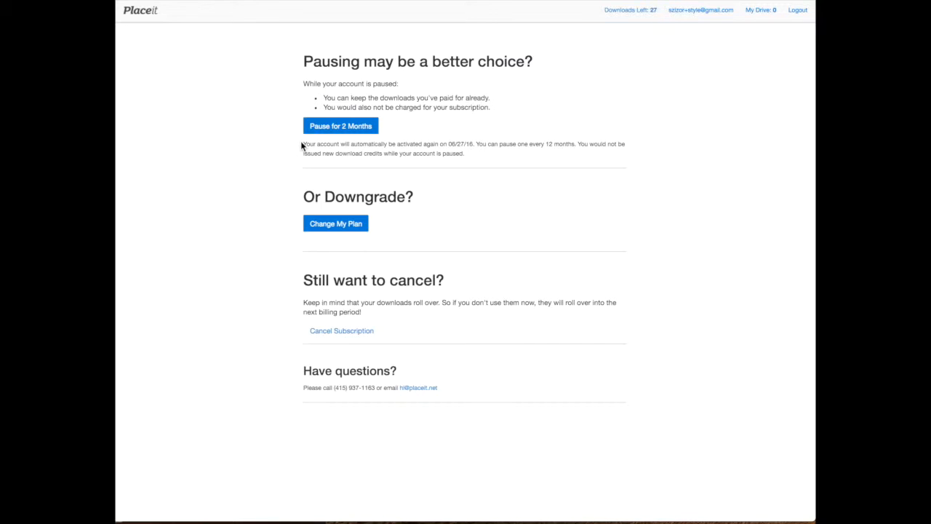
pyautogui.moveTo(412, 174)
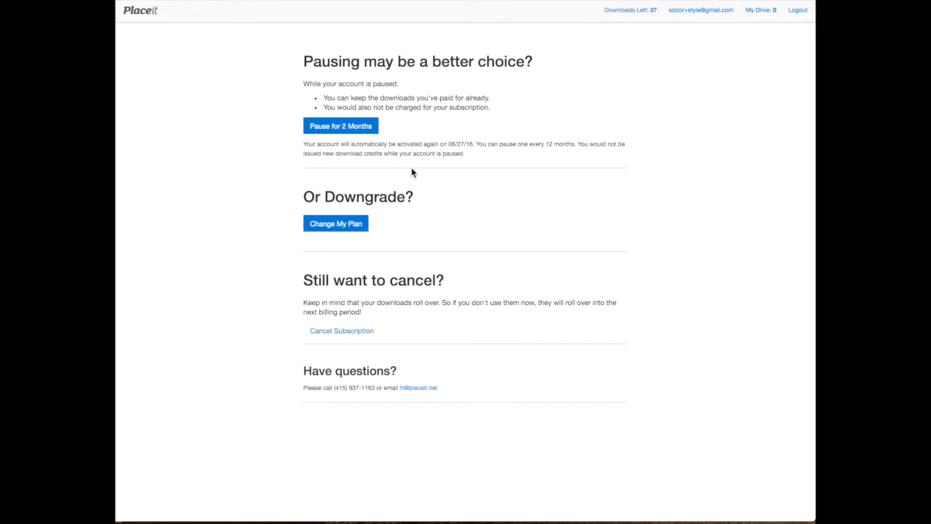
pyautogui.moveTo(454, 148)
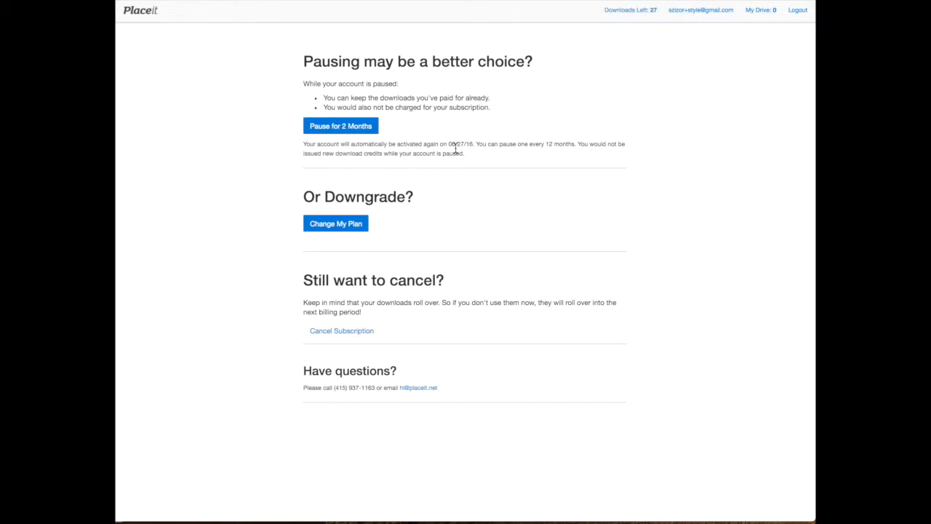
pyautogui.moveTo(492, 144)
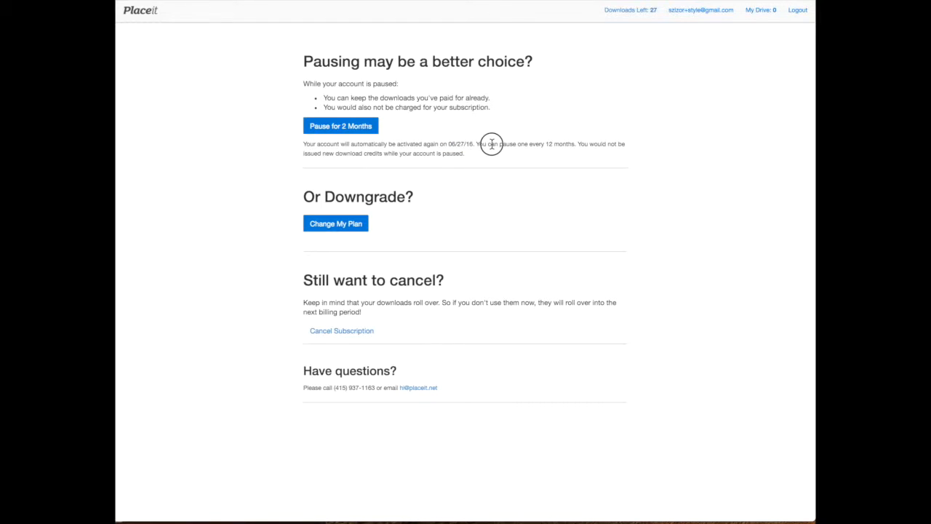
pyautogui.moveTo(579, 144)
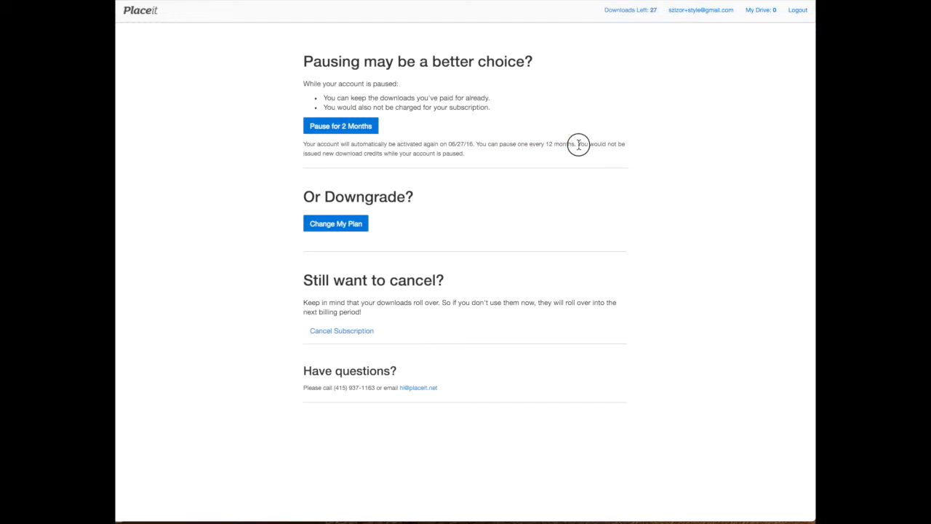
pyautogui.moveTo(358, 166)
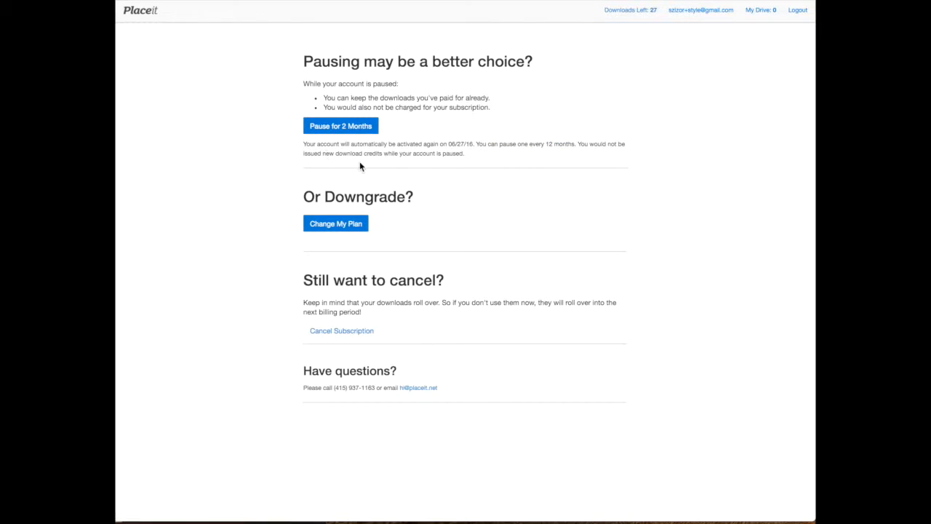
pyautogui.moveTo(457, 163)
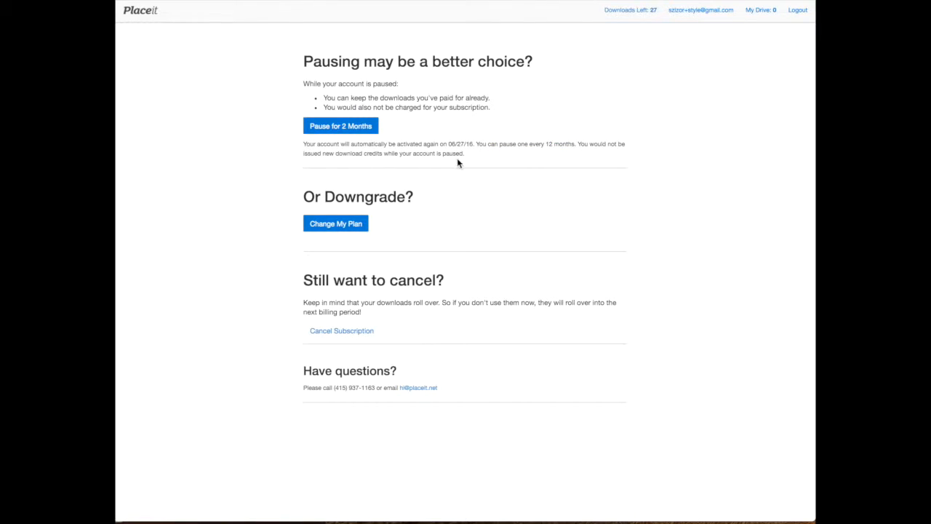
pyautogui.moveTo(444, 145)
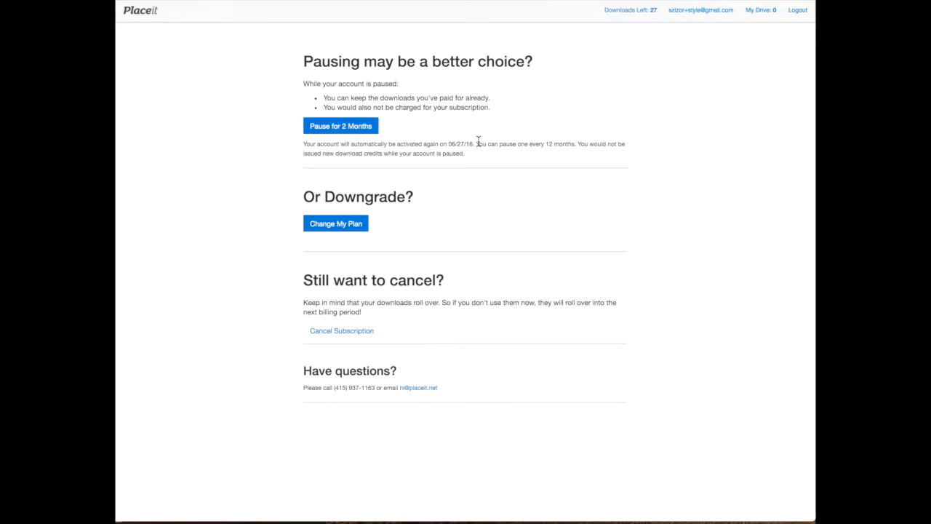
pyautogui.moveTo(473, 141)
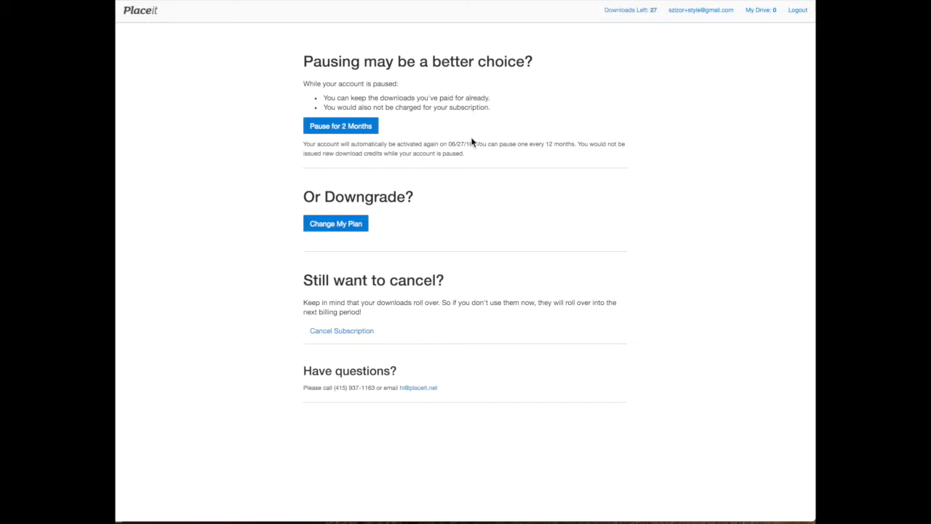
pyautogui.moveTo(472, 138)
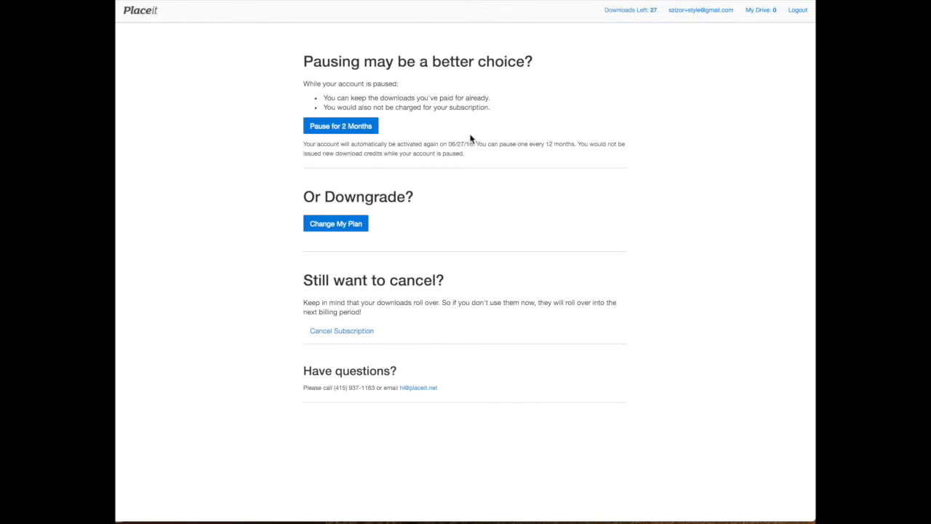
# Choose 'Pause for 2 Months' and confirm so My Account shows the account is now paused
pyautogui.click(341, 125)
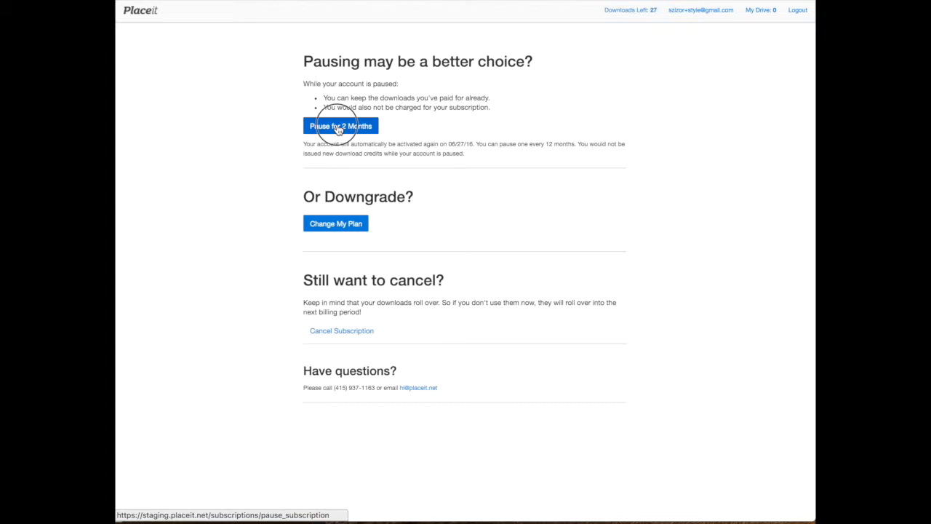
pyautogui.click(341, 125)
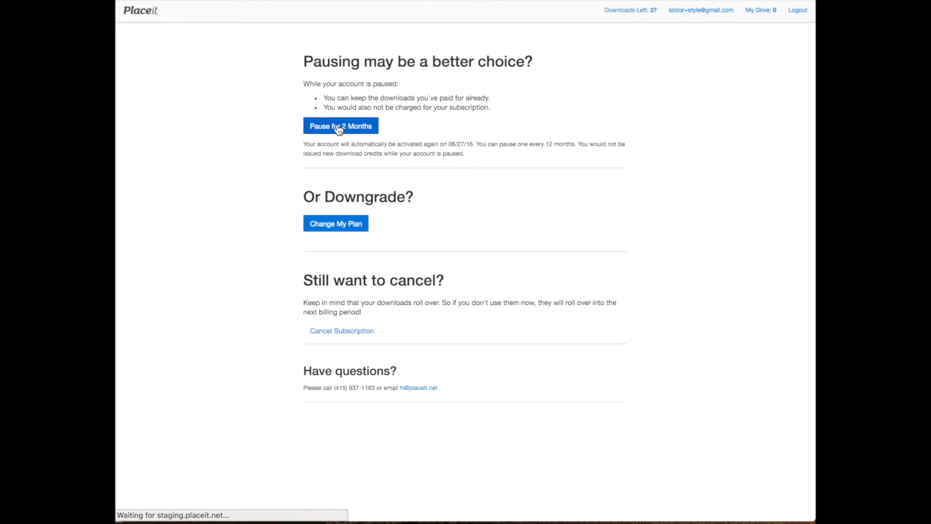
pyautogui.click(340, 125)
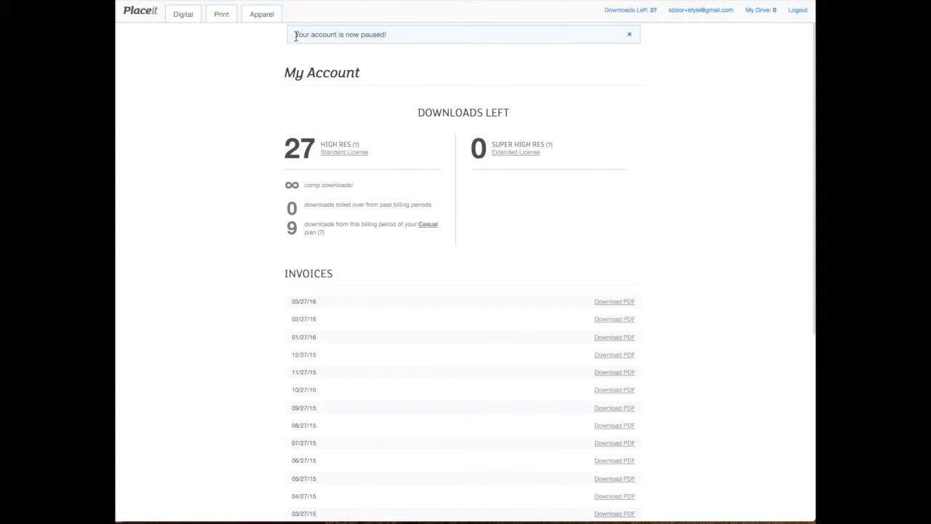
pyautogui.moveTo(466, 58)
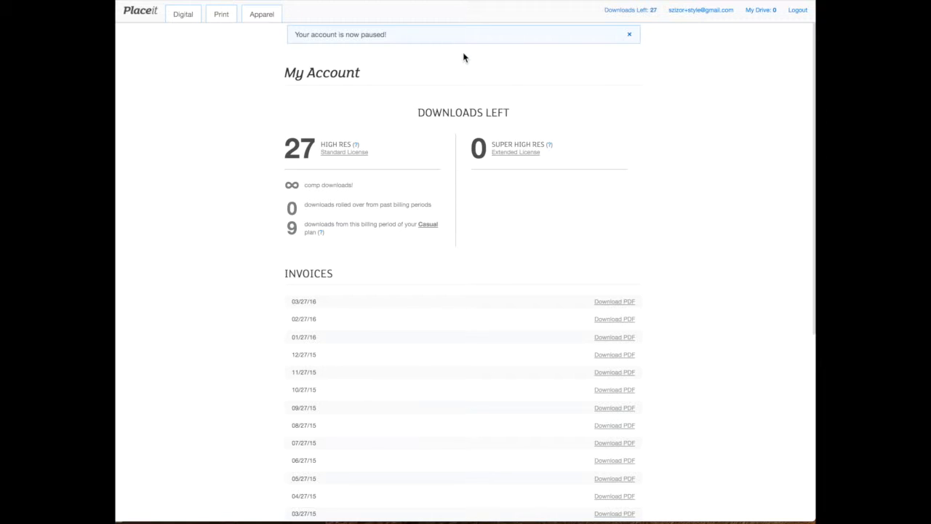
pyautogui.moveTo(158, 240)
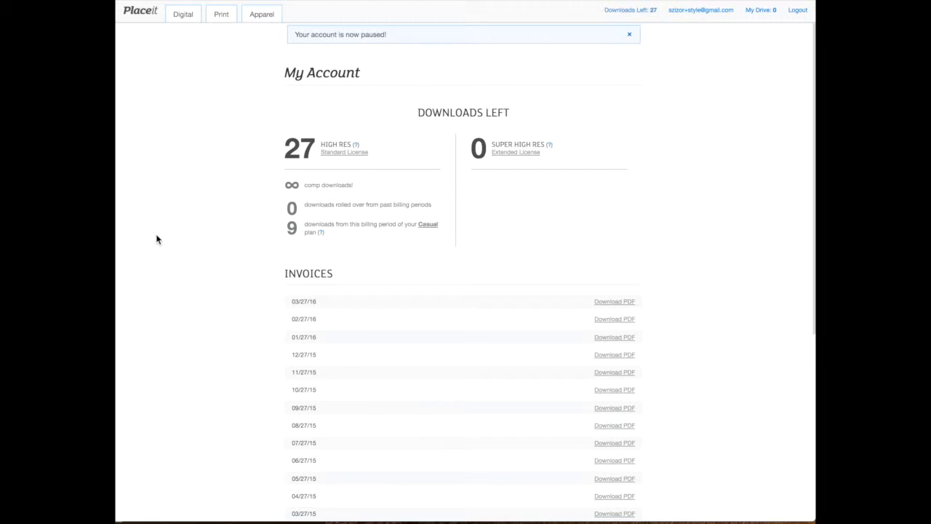